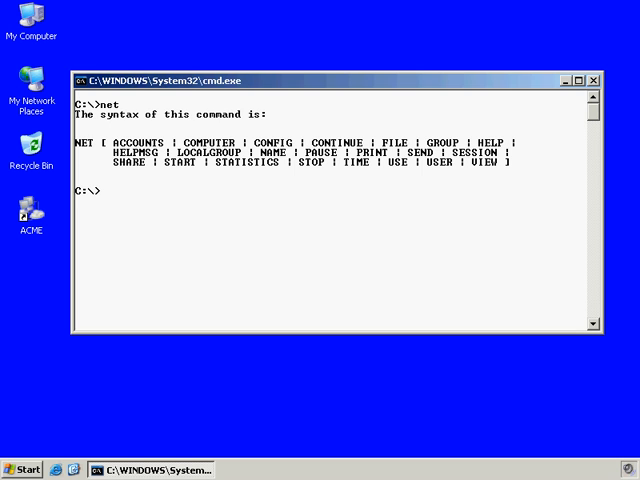
mouse_move(228, 208)
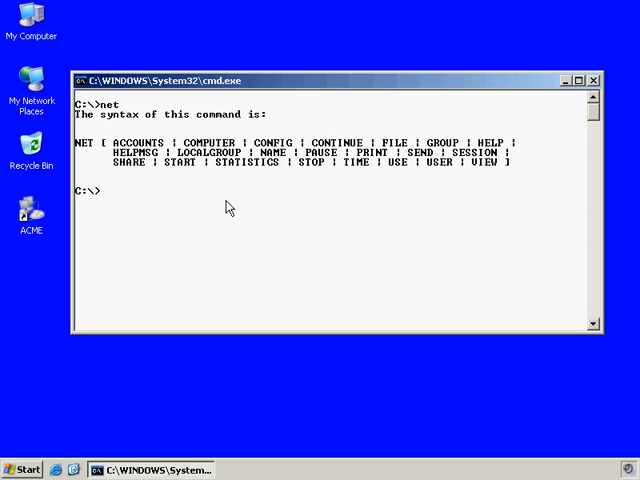
Run net to list its syntax, then net stop telnet, which reports Telnet isn't started.
type("net")
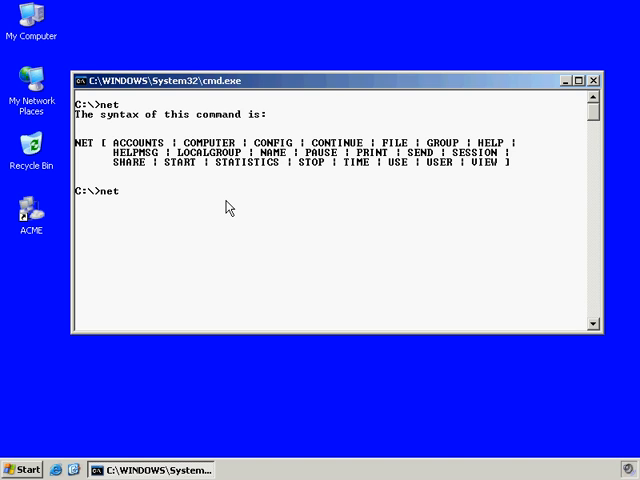
type("stop")
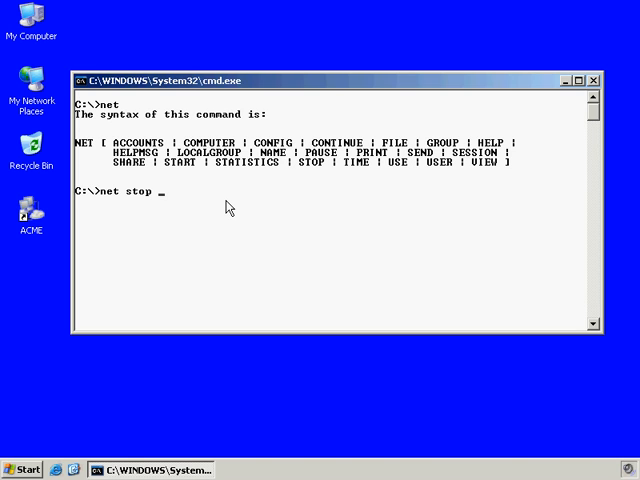
type("telnet")
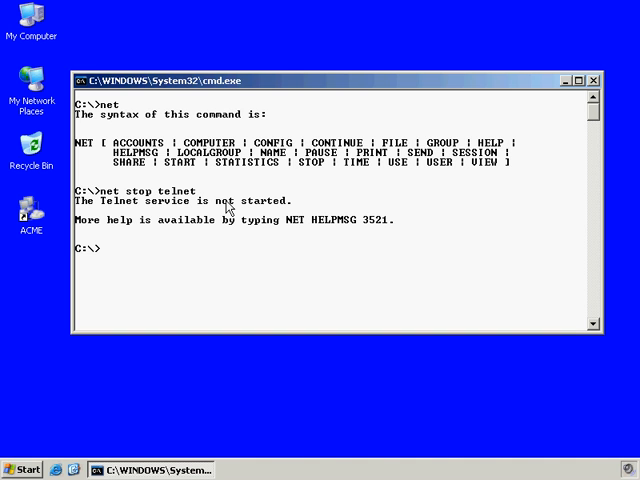
Attempt a Telnet connection to the local machine at 127.0.0.1.
type("telnet")
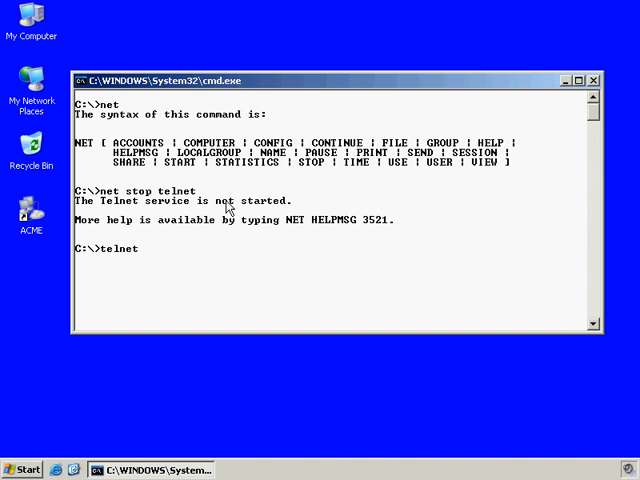
type("127.0.0.1")
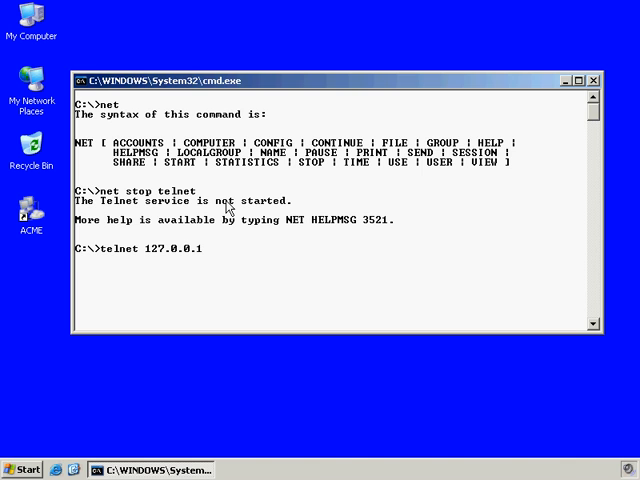
key("Return")
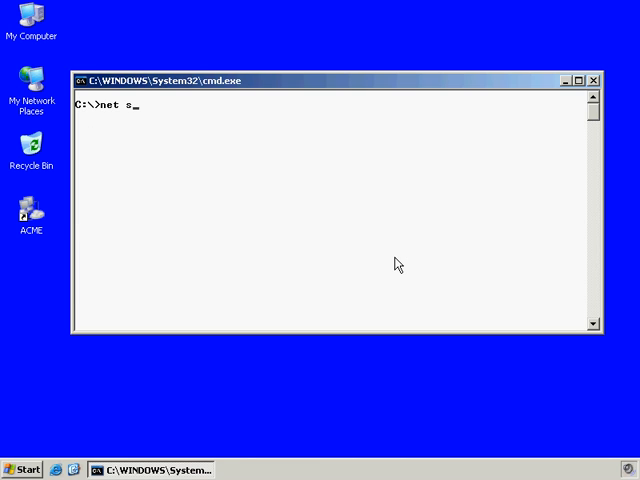
Start the Telnet service with net start telnet, then connect to 127.0.0.1 reaching its login prompt.
type("tart telnet")
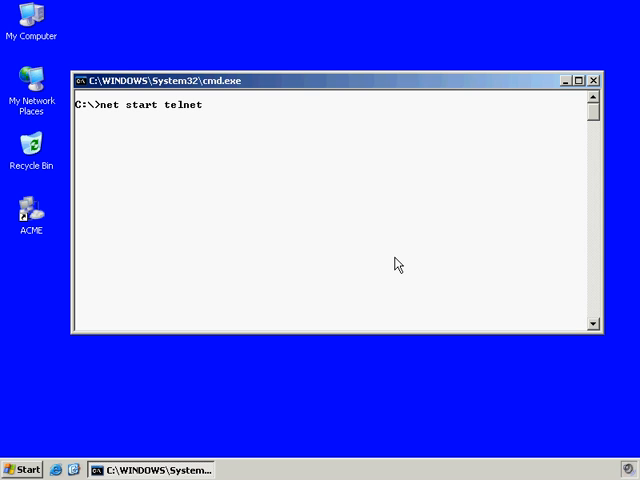
key("Return")
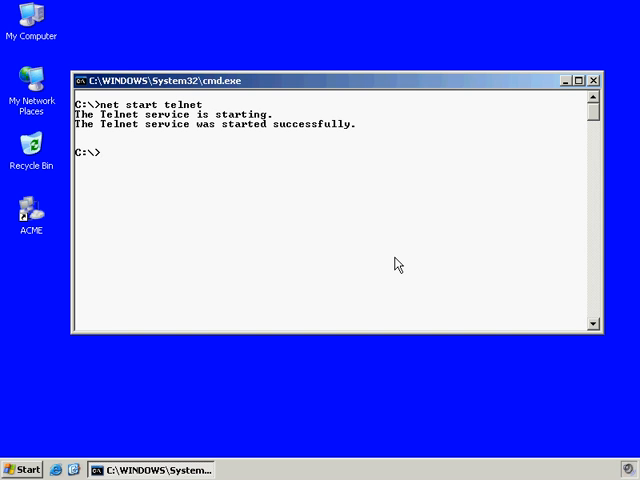
type("telnet 12")
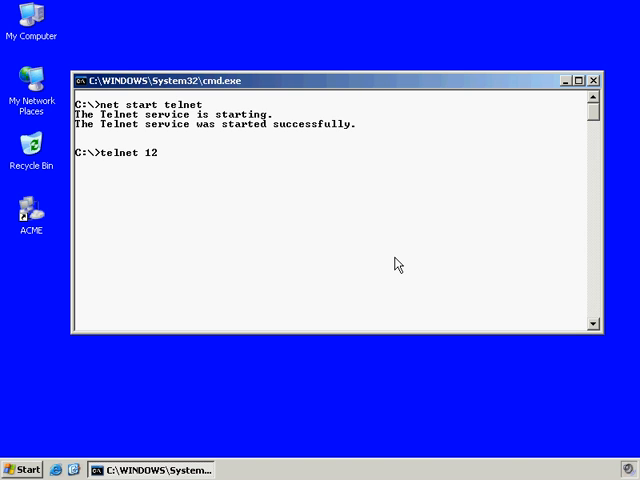
type("7.0.0.1")
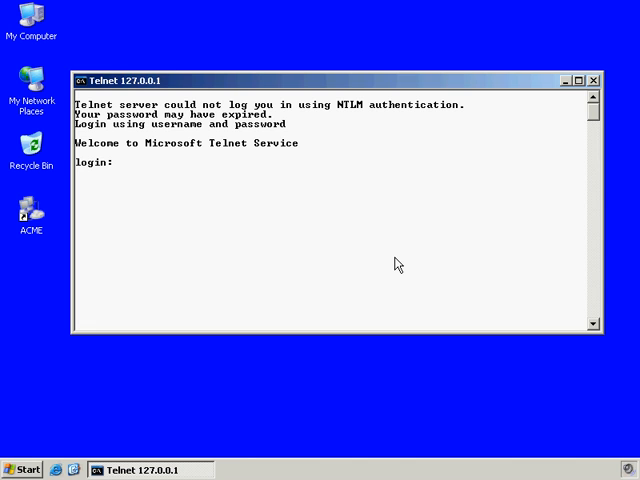
Log in to the Telnet server as root (fails), then as administrator, reaching its shell.
type("root")
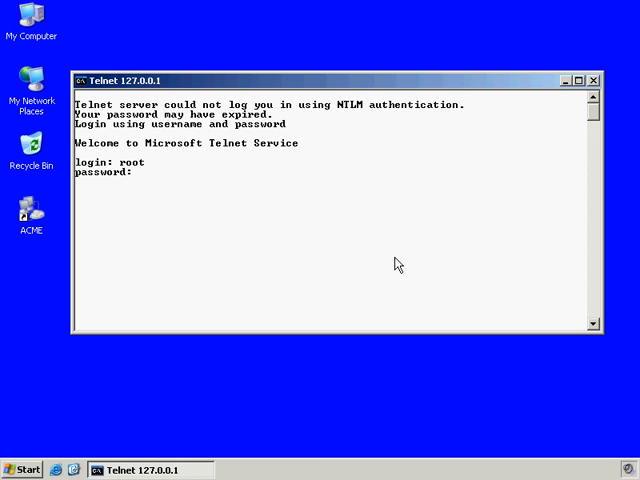
key("Return")
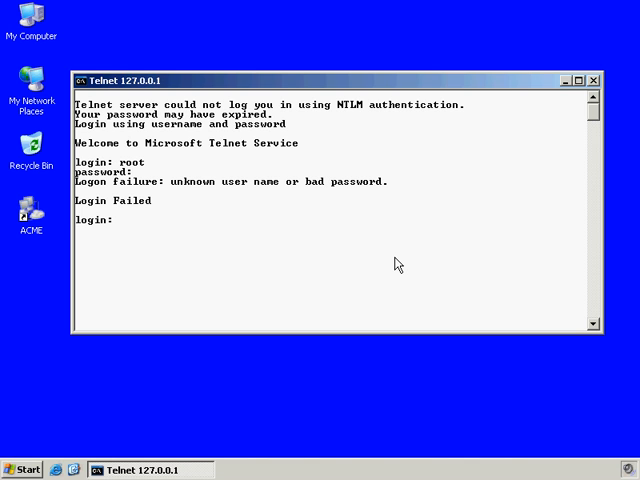
type("administrator")
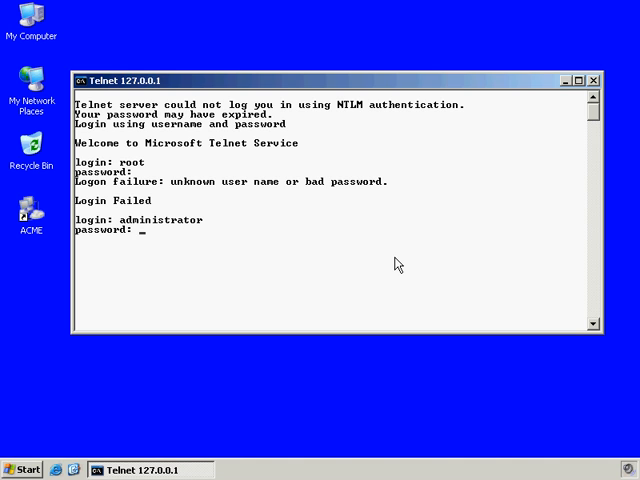
key("Return")
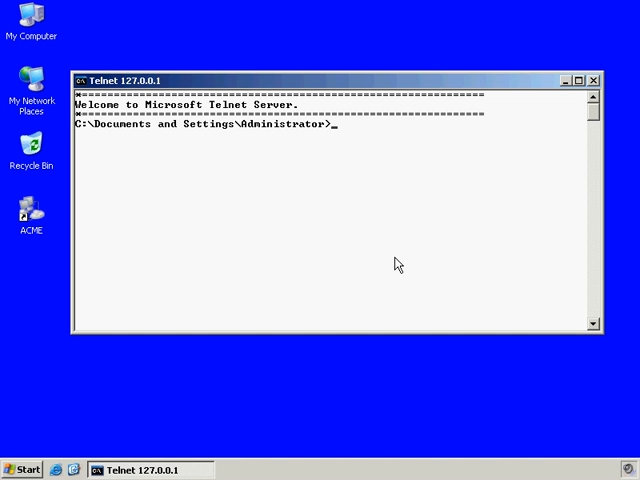
Exit the Telnet session and clear the Command Prompt screen.
type("exit")
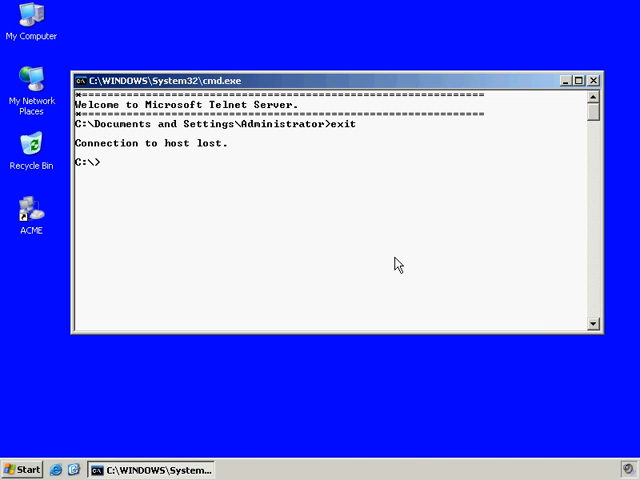
type("clea")
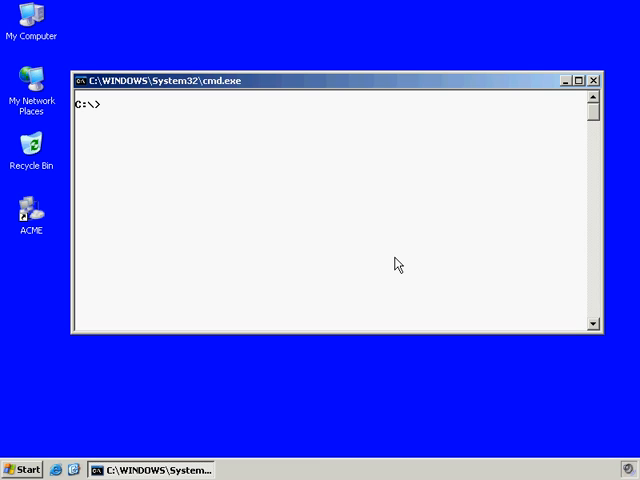
Stop the Telnet service with net stop telnet.
type("net")
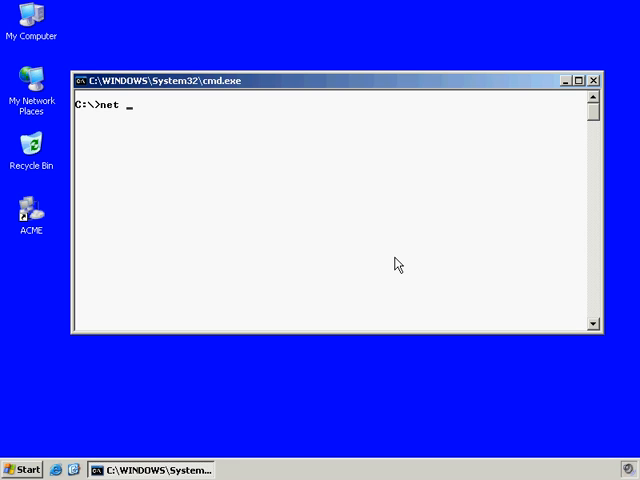
type("s")
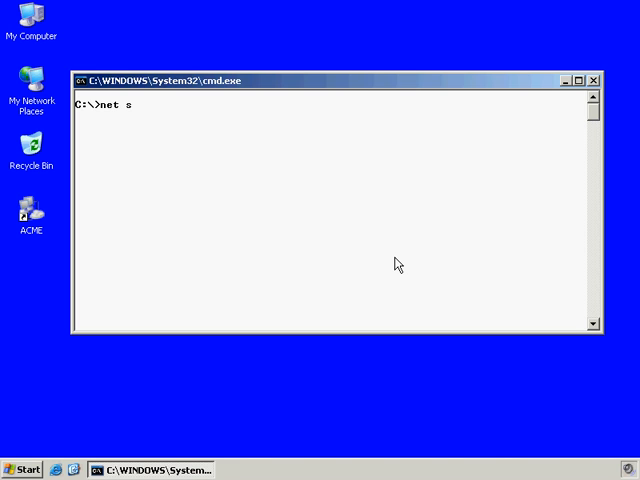
type("top teln")
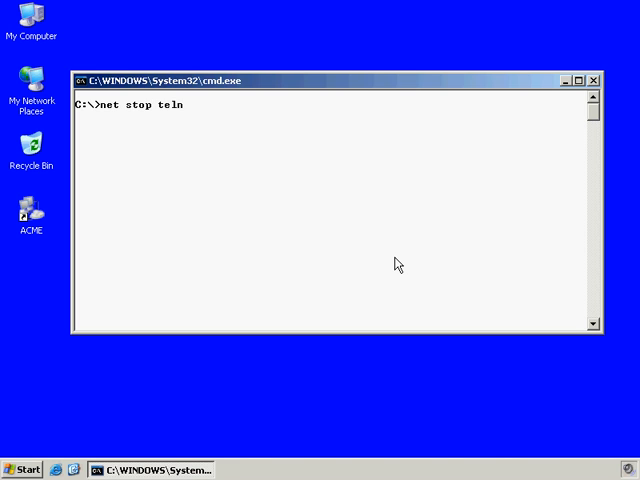
key("Return")
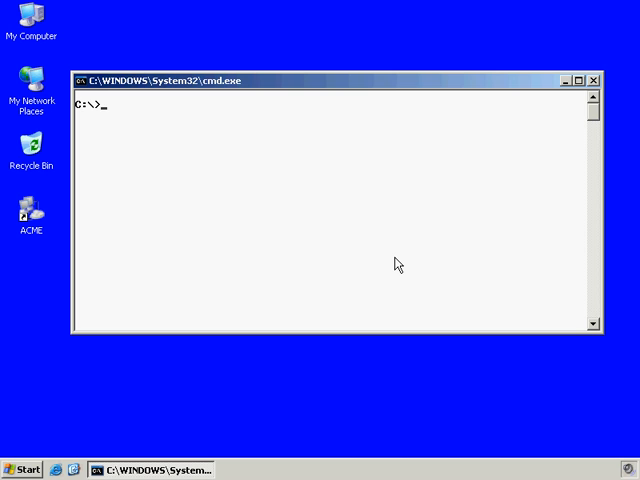
Run a net command on the Messenger service, then leave a cleared prompt.
type("net me")
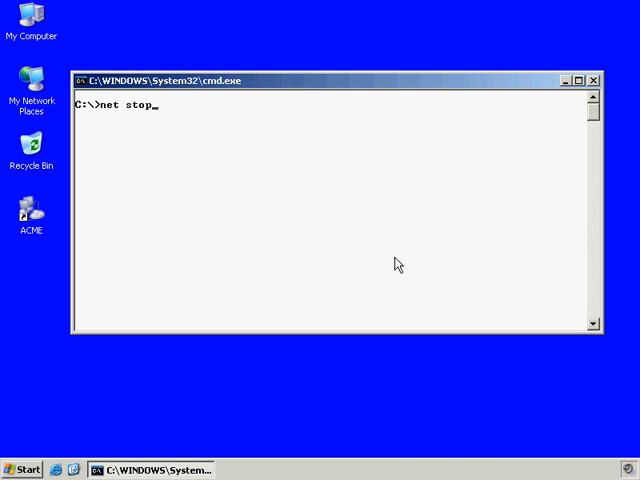
type("messenge")
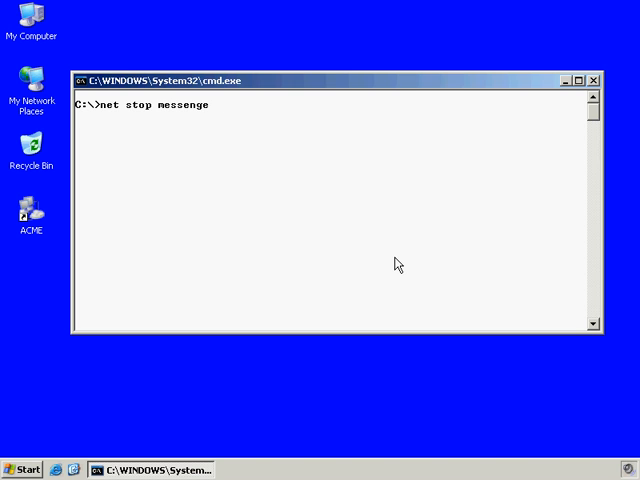
key("Return")
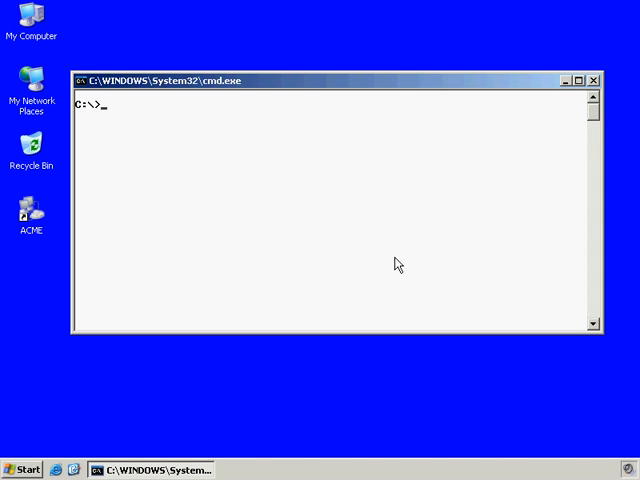
Begin a net send to 127.0.0.1, then clear the screen with cls.
type("n")
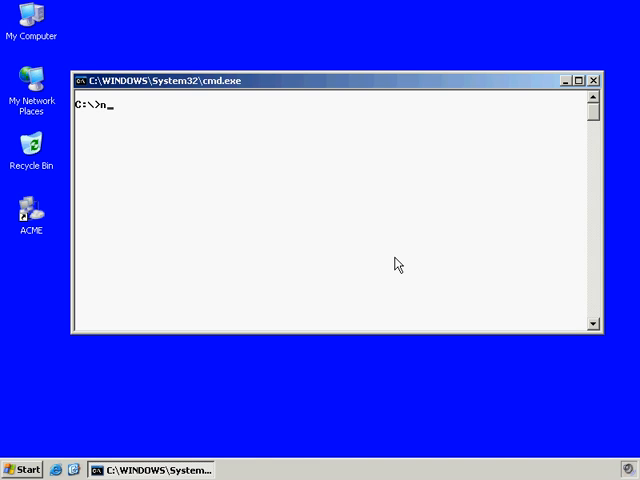
type("et")
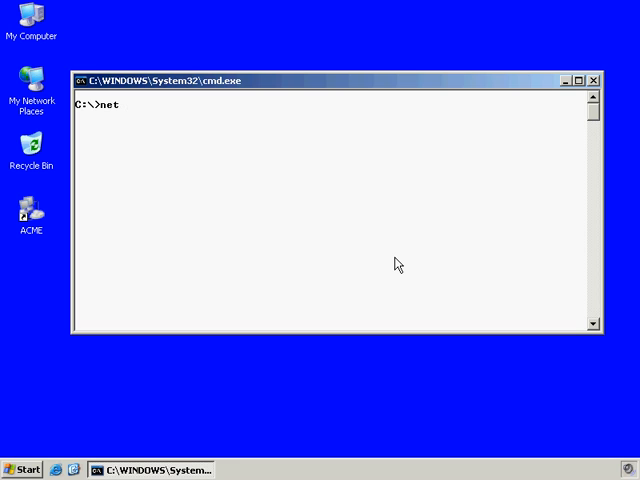
type("s")
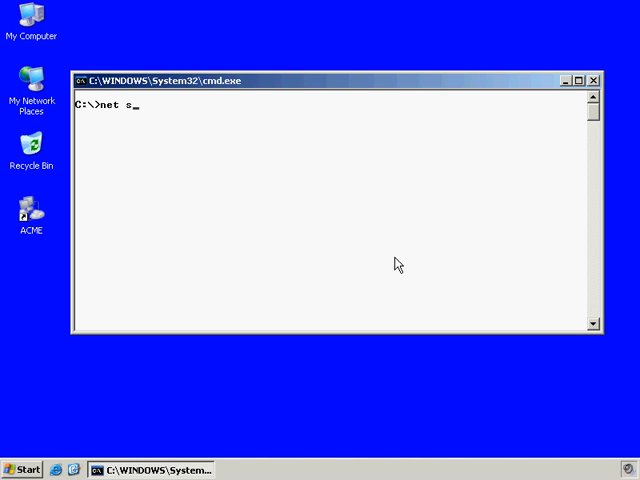
type("end 1")
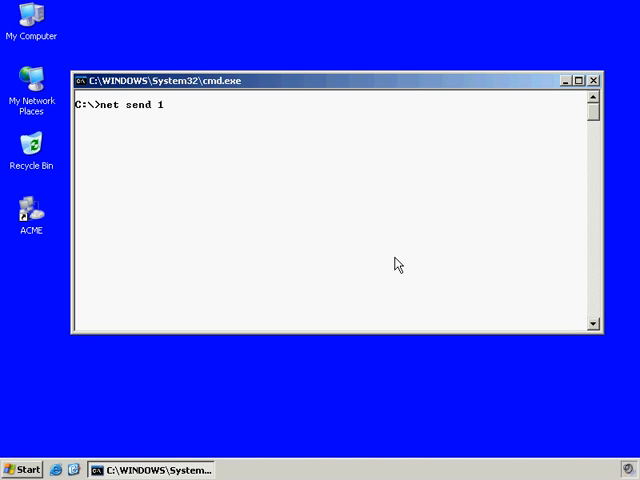
type("27.0.0")
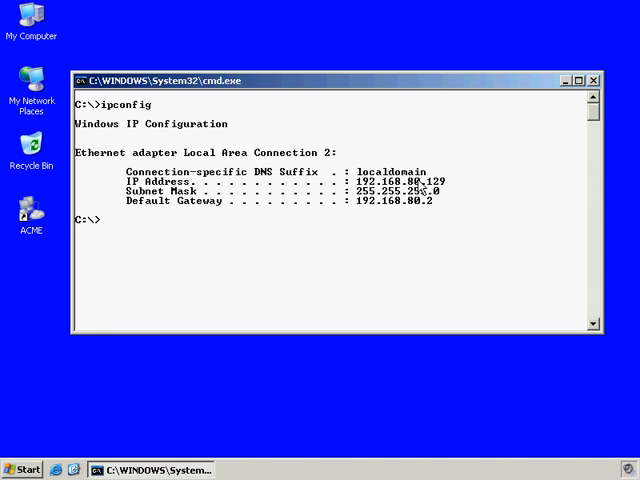
mouse_move(304, 244)
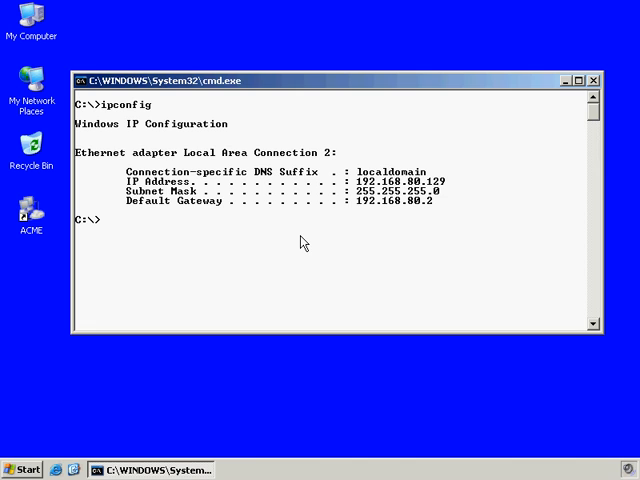
type("cls")
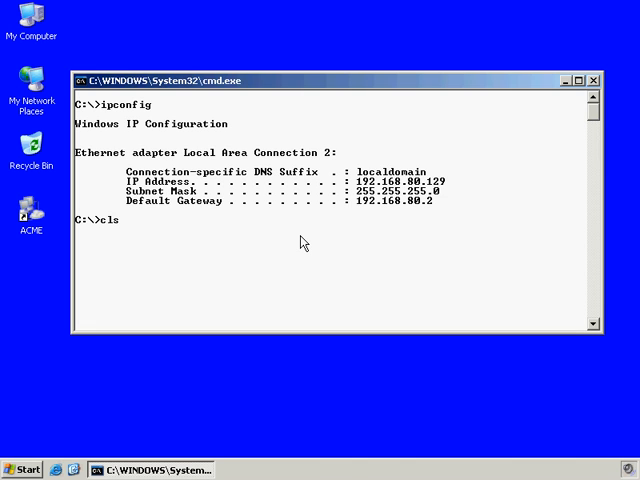
Send the message Hi! to 192.168.80.129 with net send, then interrupt the hanging command.
type("net")
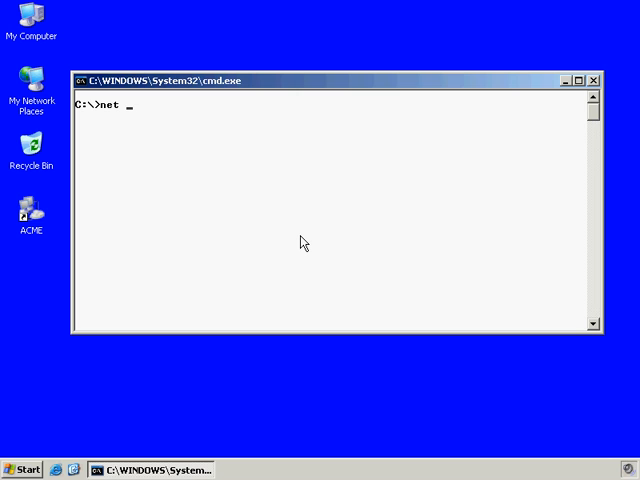
type("send 1")
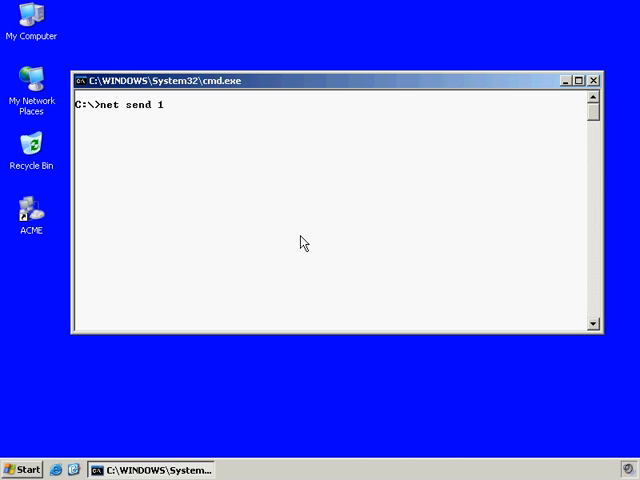
type("92.168.80")
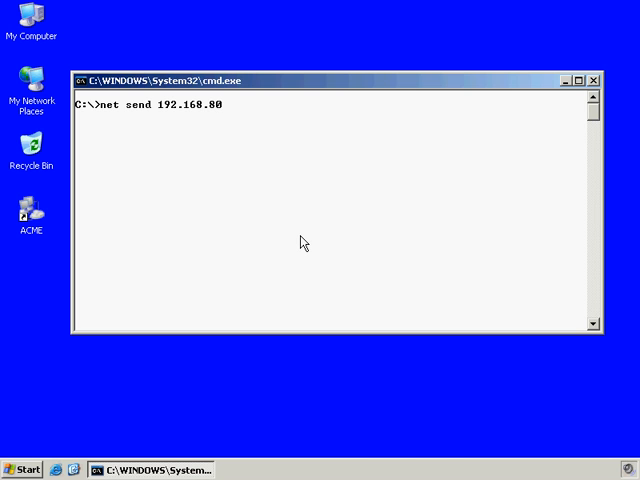
type("129")
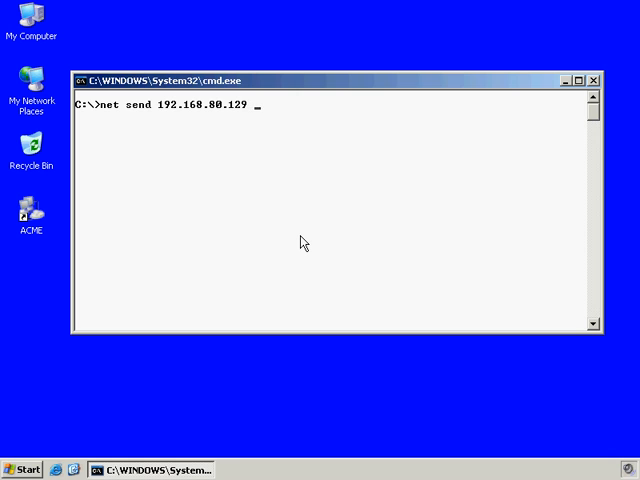
type("Hi!")
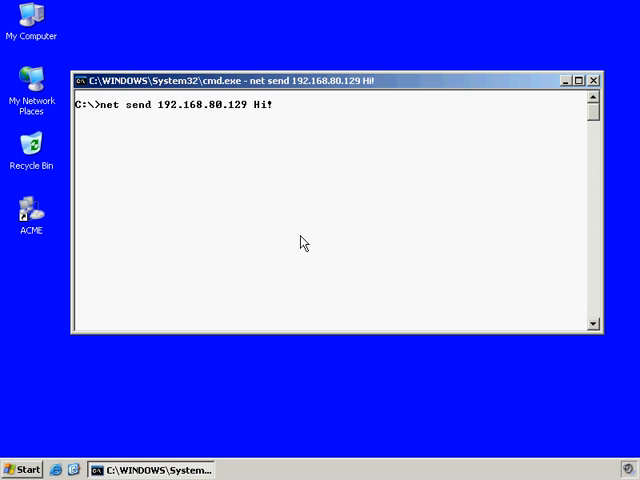
key("Return")
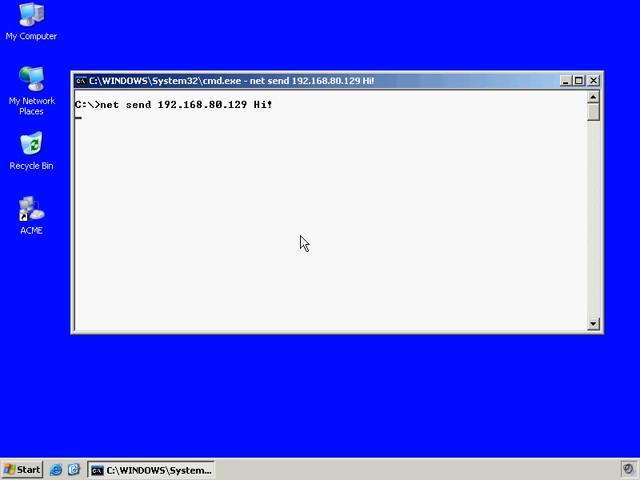
key("Return")
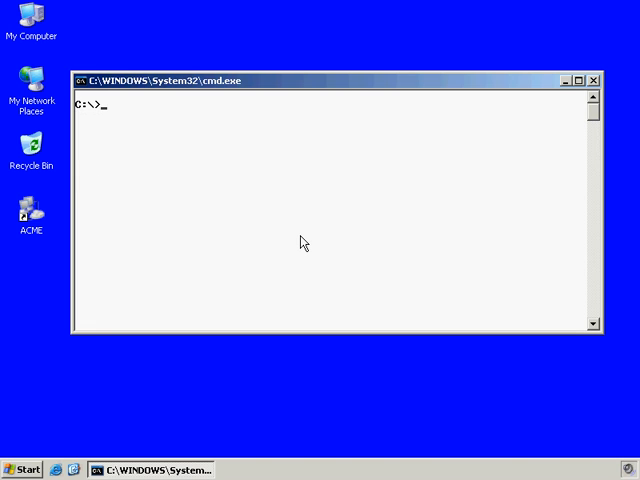
Start the Messenger service with net start, then begin a net send to 192.168.80.129.
type("net start messenger")
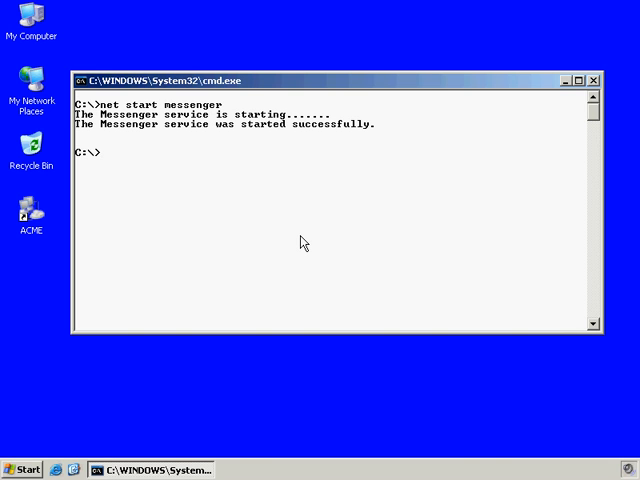
type("net send")
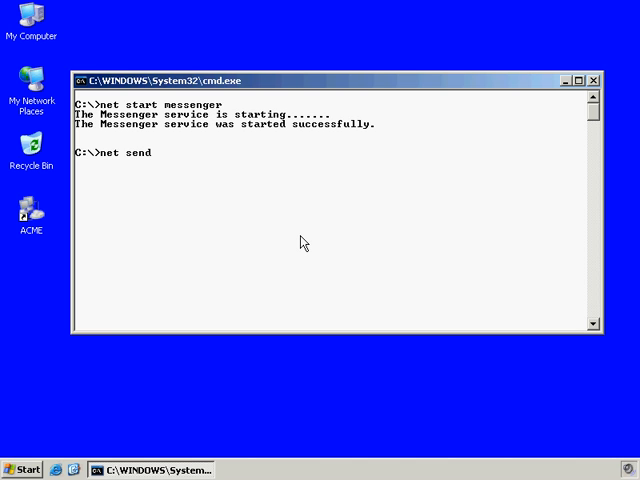
type("192.")
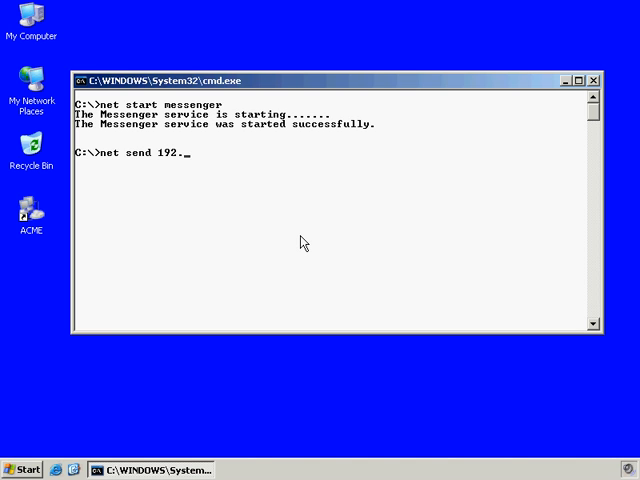
type("168.80.12")
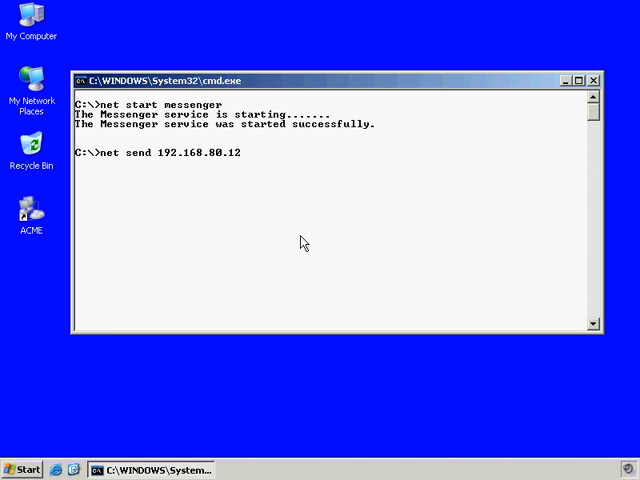
type("9")
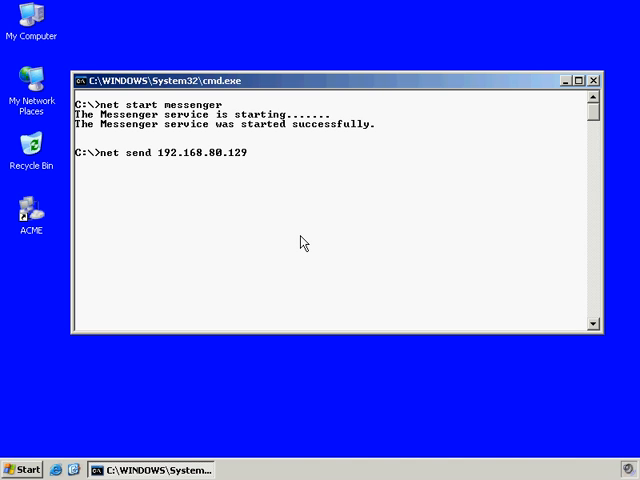
type("Hi")
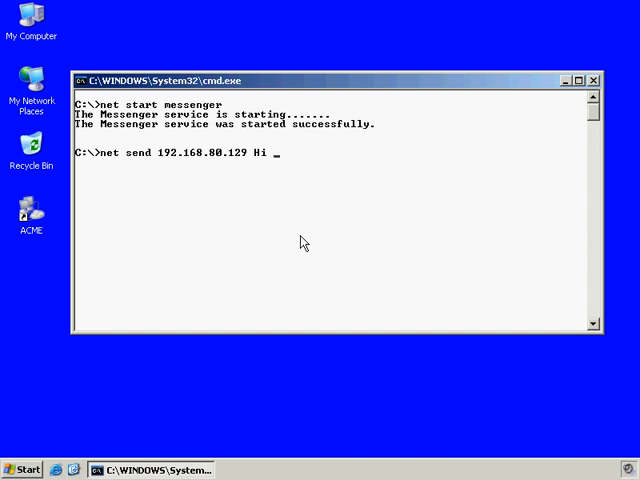
Send 'Hi! I really like the 3D BERYL desktop in Linux!' to 192.168.80.129, raising a Messenger popup.
type("! I really")
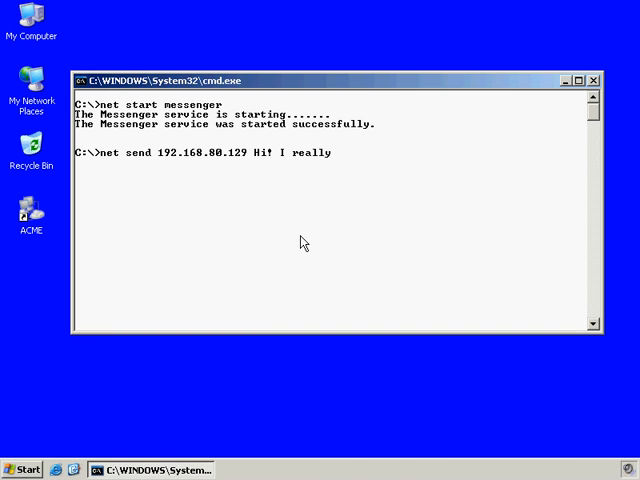
type("like te 3")
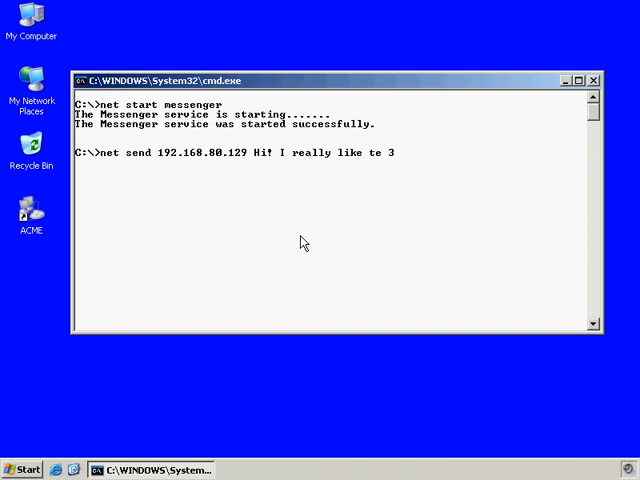
type("-")
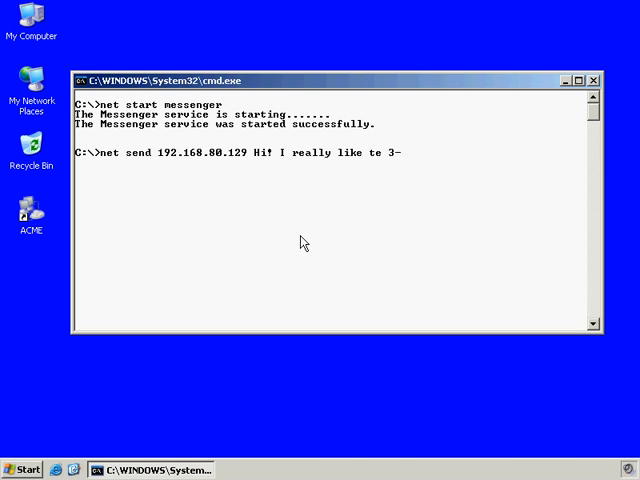
type("the")
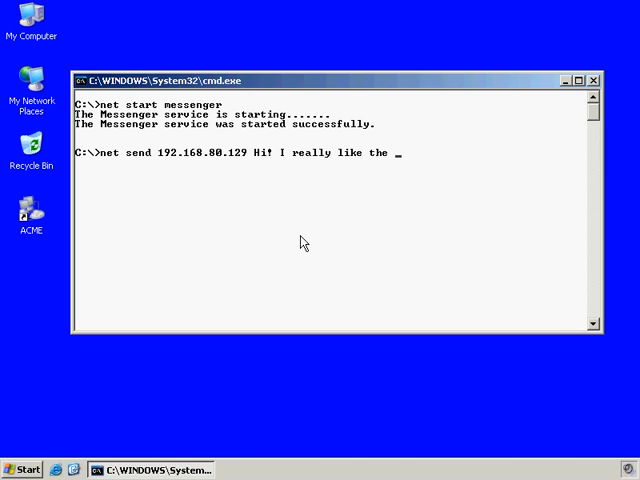
type("3D")
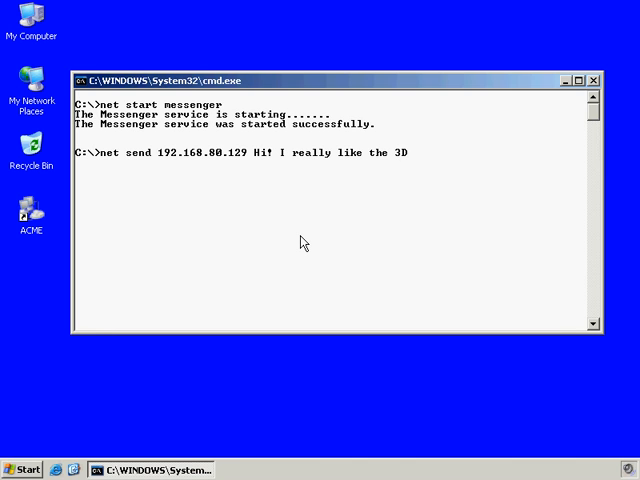
type("BERYL")
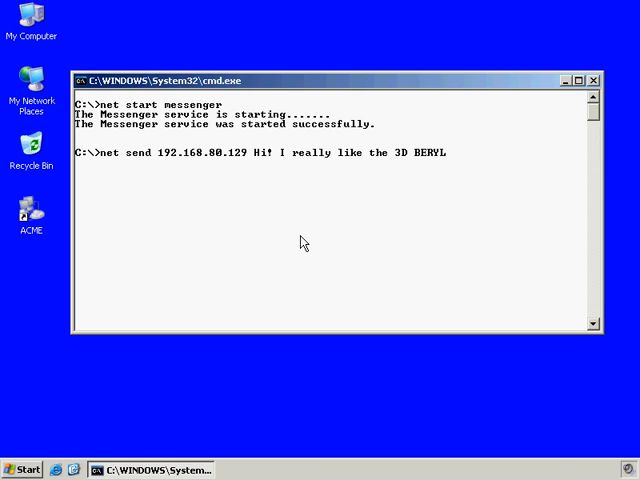
type("desktoip")
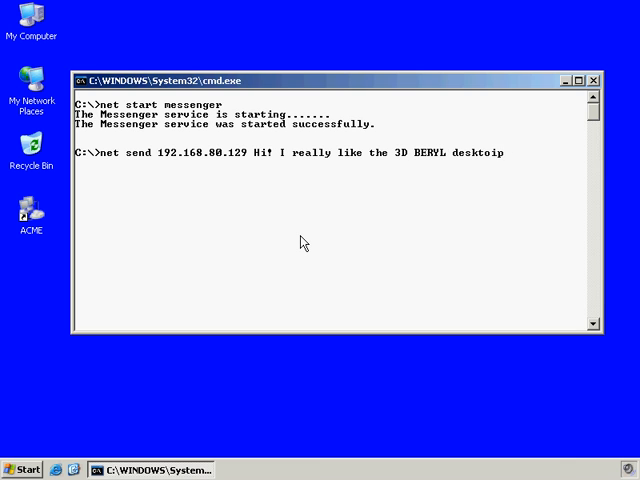
type("in")
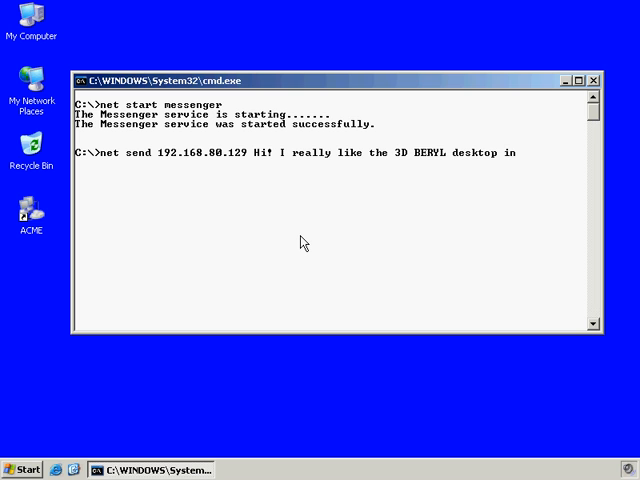
type("Linux!")
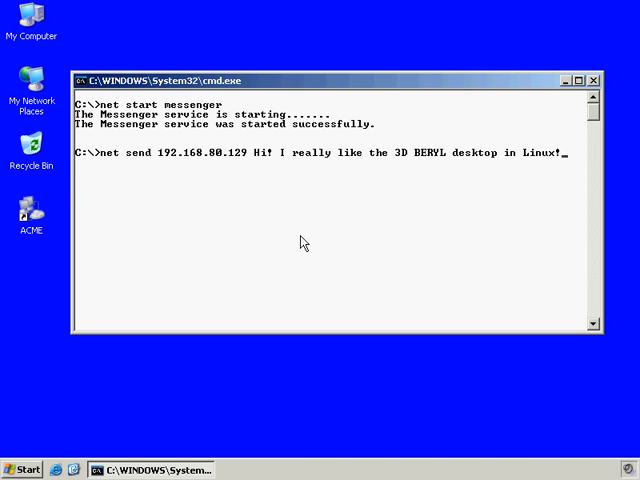
key("Return")
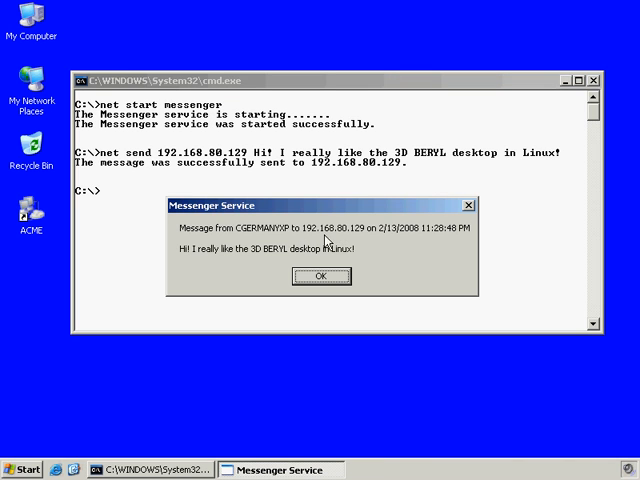
mouse_move(200, 264)
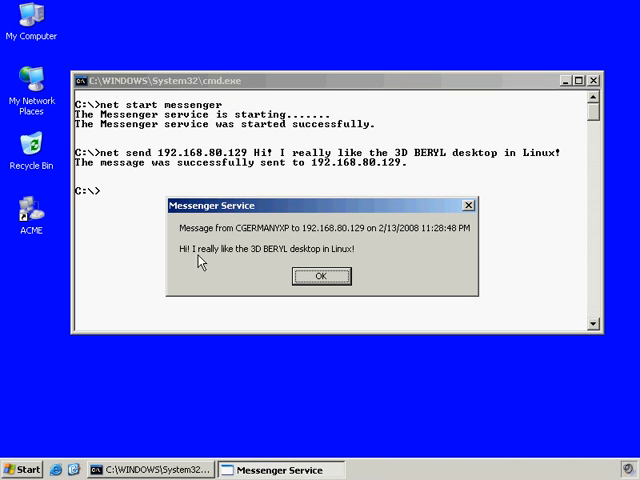
mouse_move(380, 252)
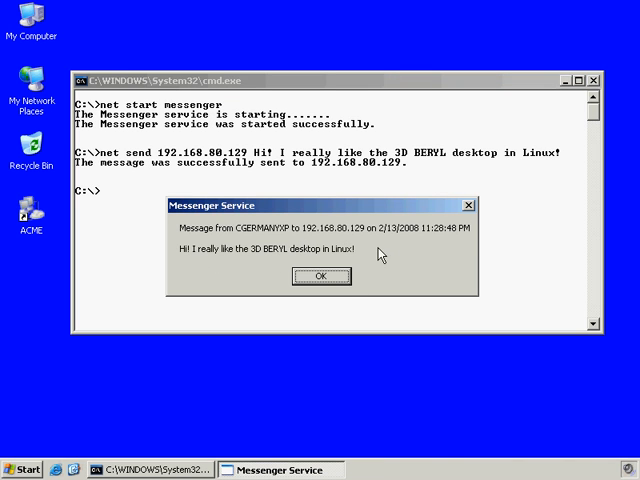
Dismiss the Messenger Service popup with OK.
left_click(320, 276)
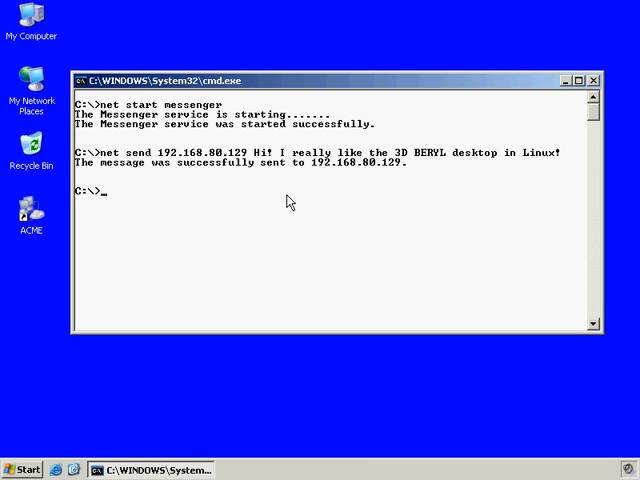
Clear the screen, list the net syntax once more, then close the Command Prompt window.
type("cls")
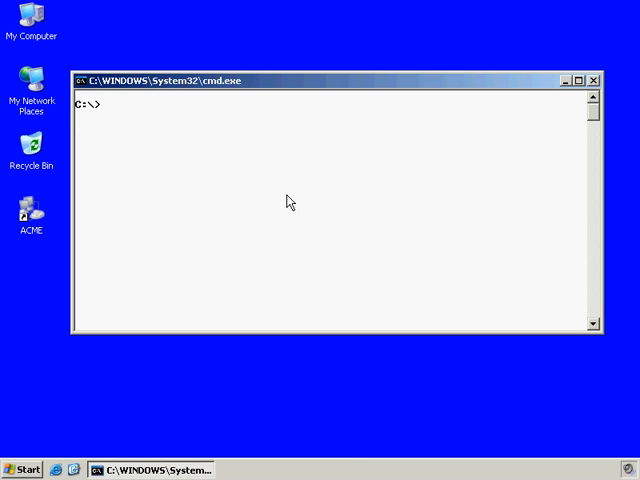
type("net")
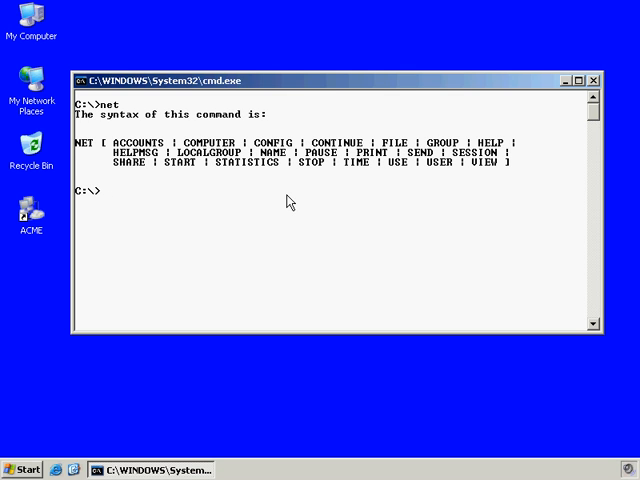
left_click(596, 78)
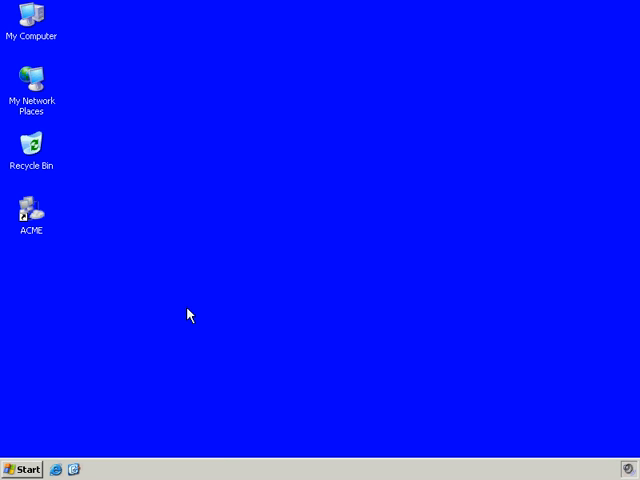
Open Computer Management from My Computer and show the Messenger service's properties in Services.
right_click(30, 20)
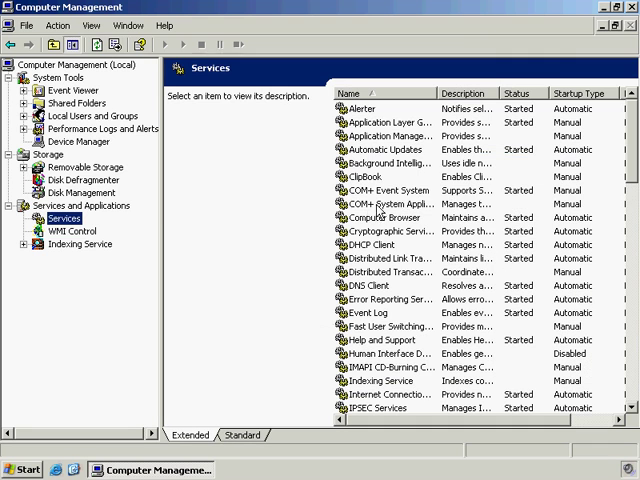
left_click(390, 204)
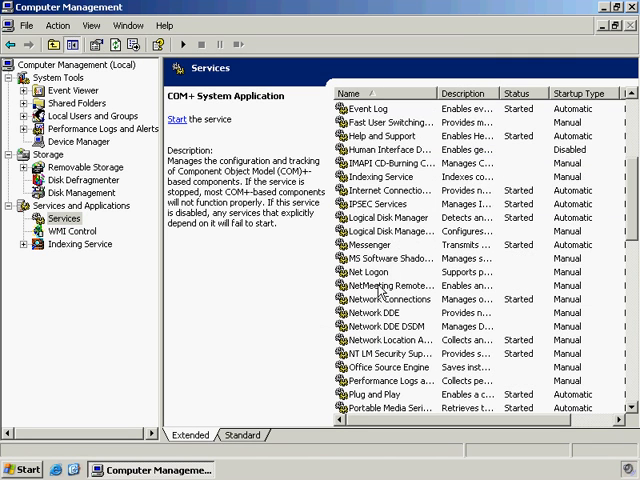
double_click(390, 258)
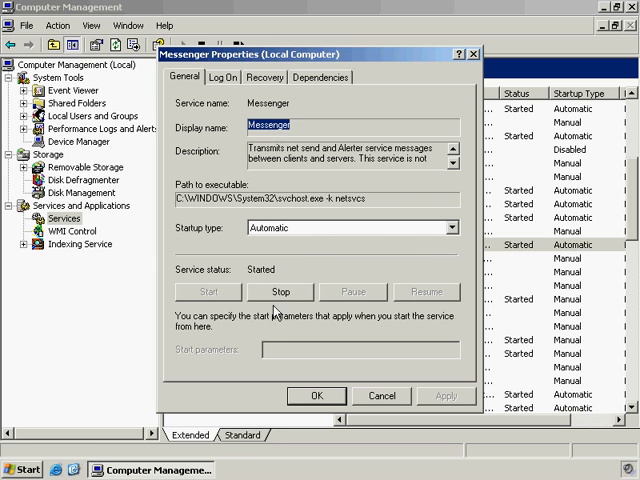
Keep the Messenger service's startup type Automatic and close its properties with OK.
left_click(448, 228)
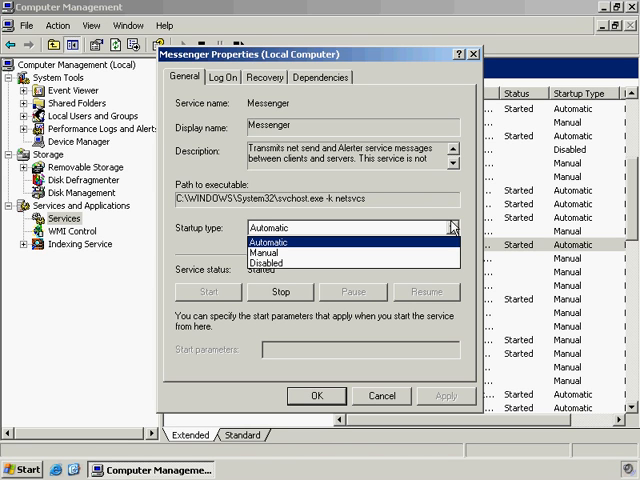
mouse_move(420, 242)
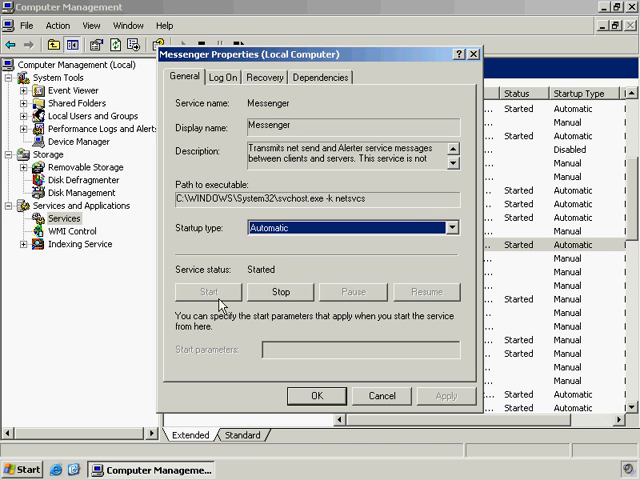
left_click(264, 76)
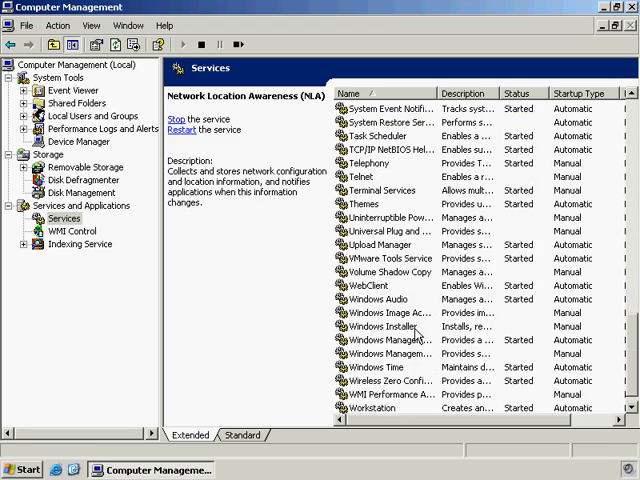
scroll("up", 3)
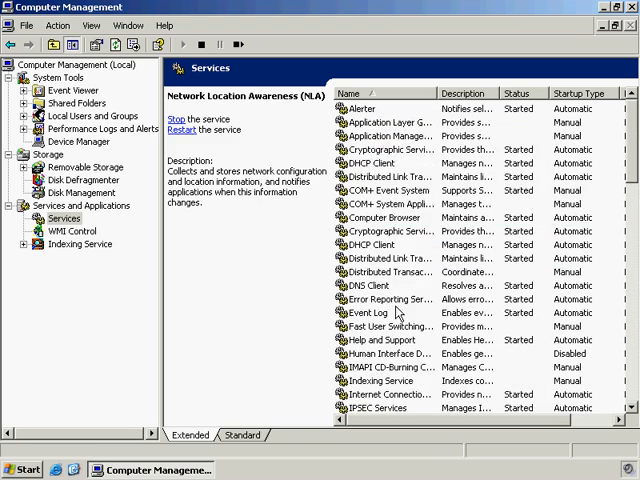
left_click(384, 216)
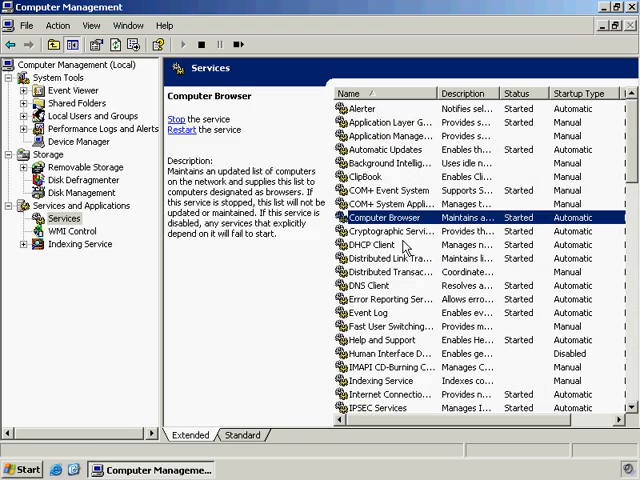
scroll("down", 3)
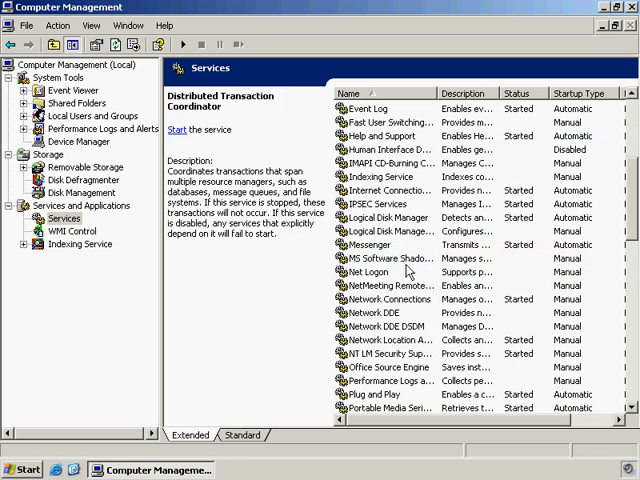
left_click(390, 216)
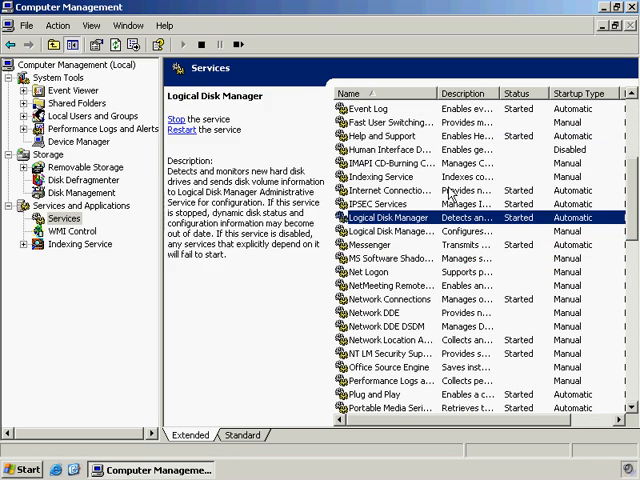